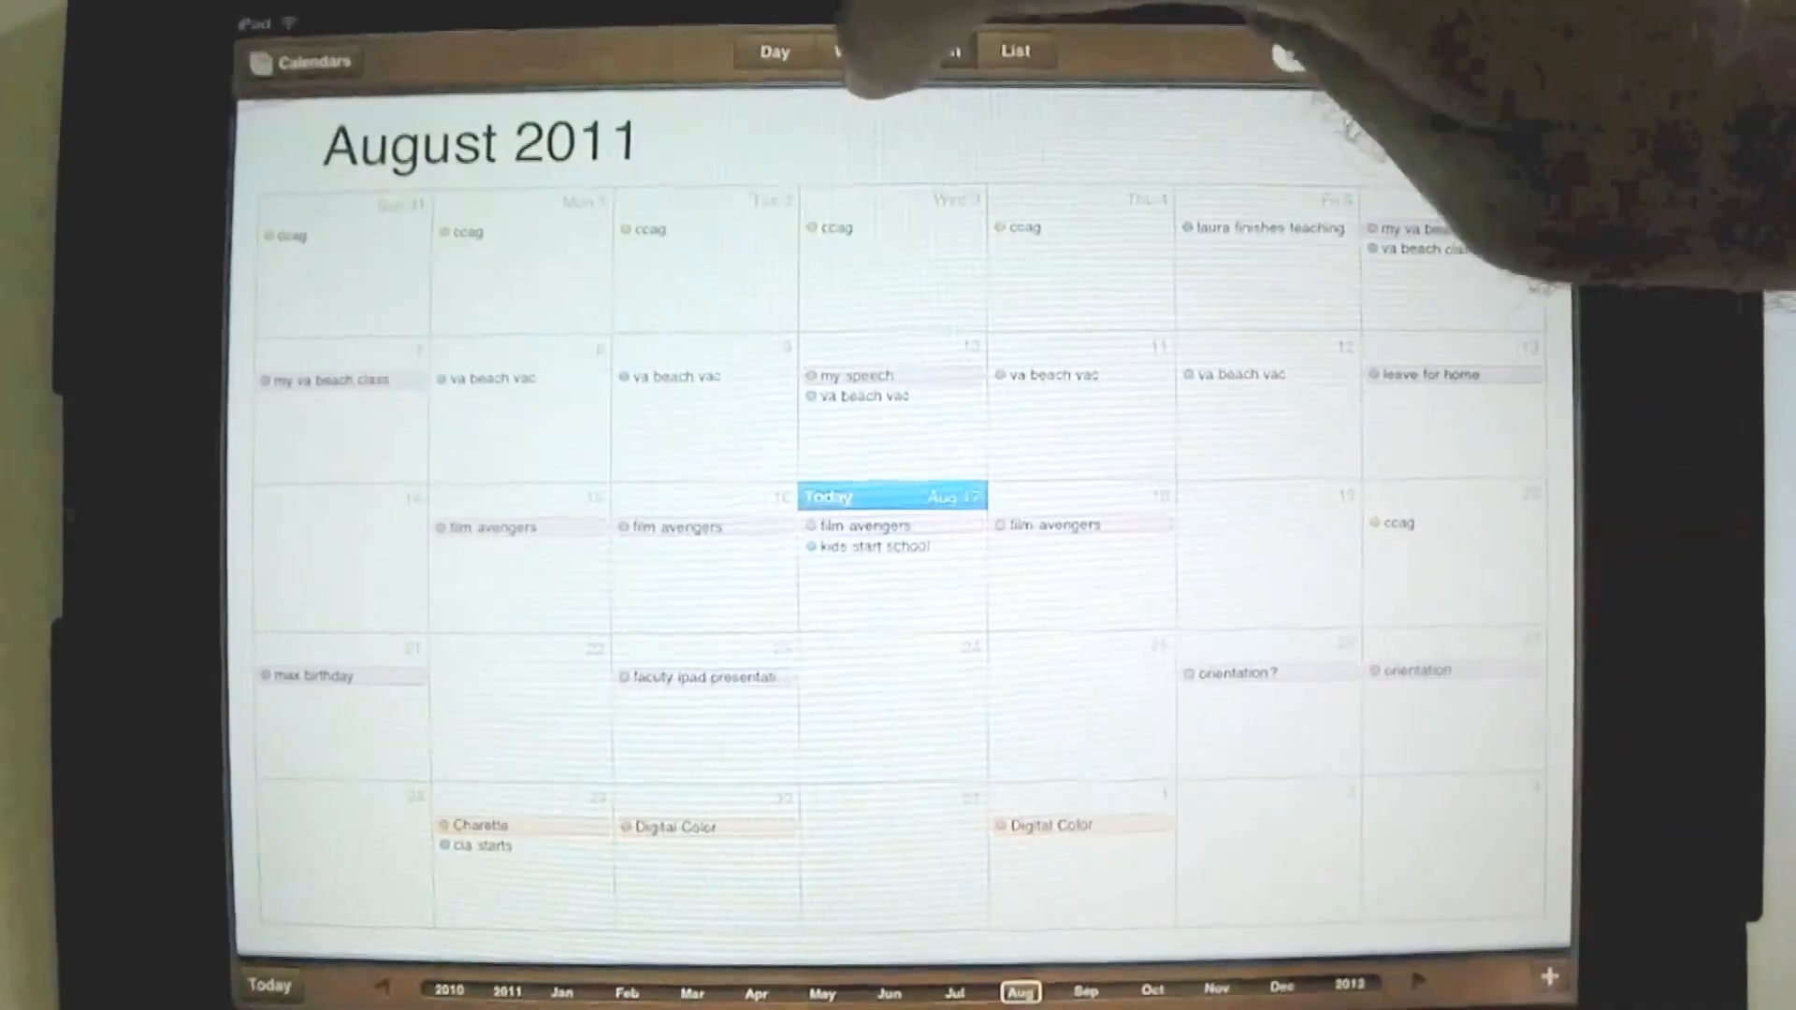
Cycle through Week and Day views, then show August 2011 events as a list starting August 17.
{"action": "left_click", "coordinate": [853, 51]}
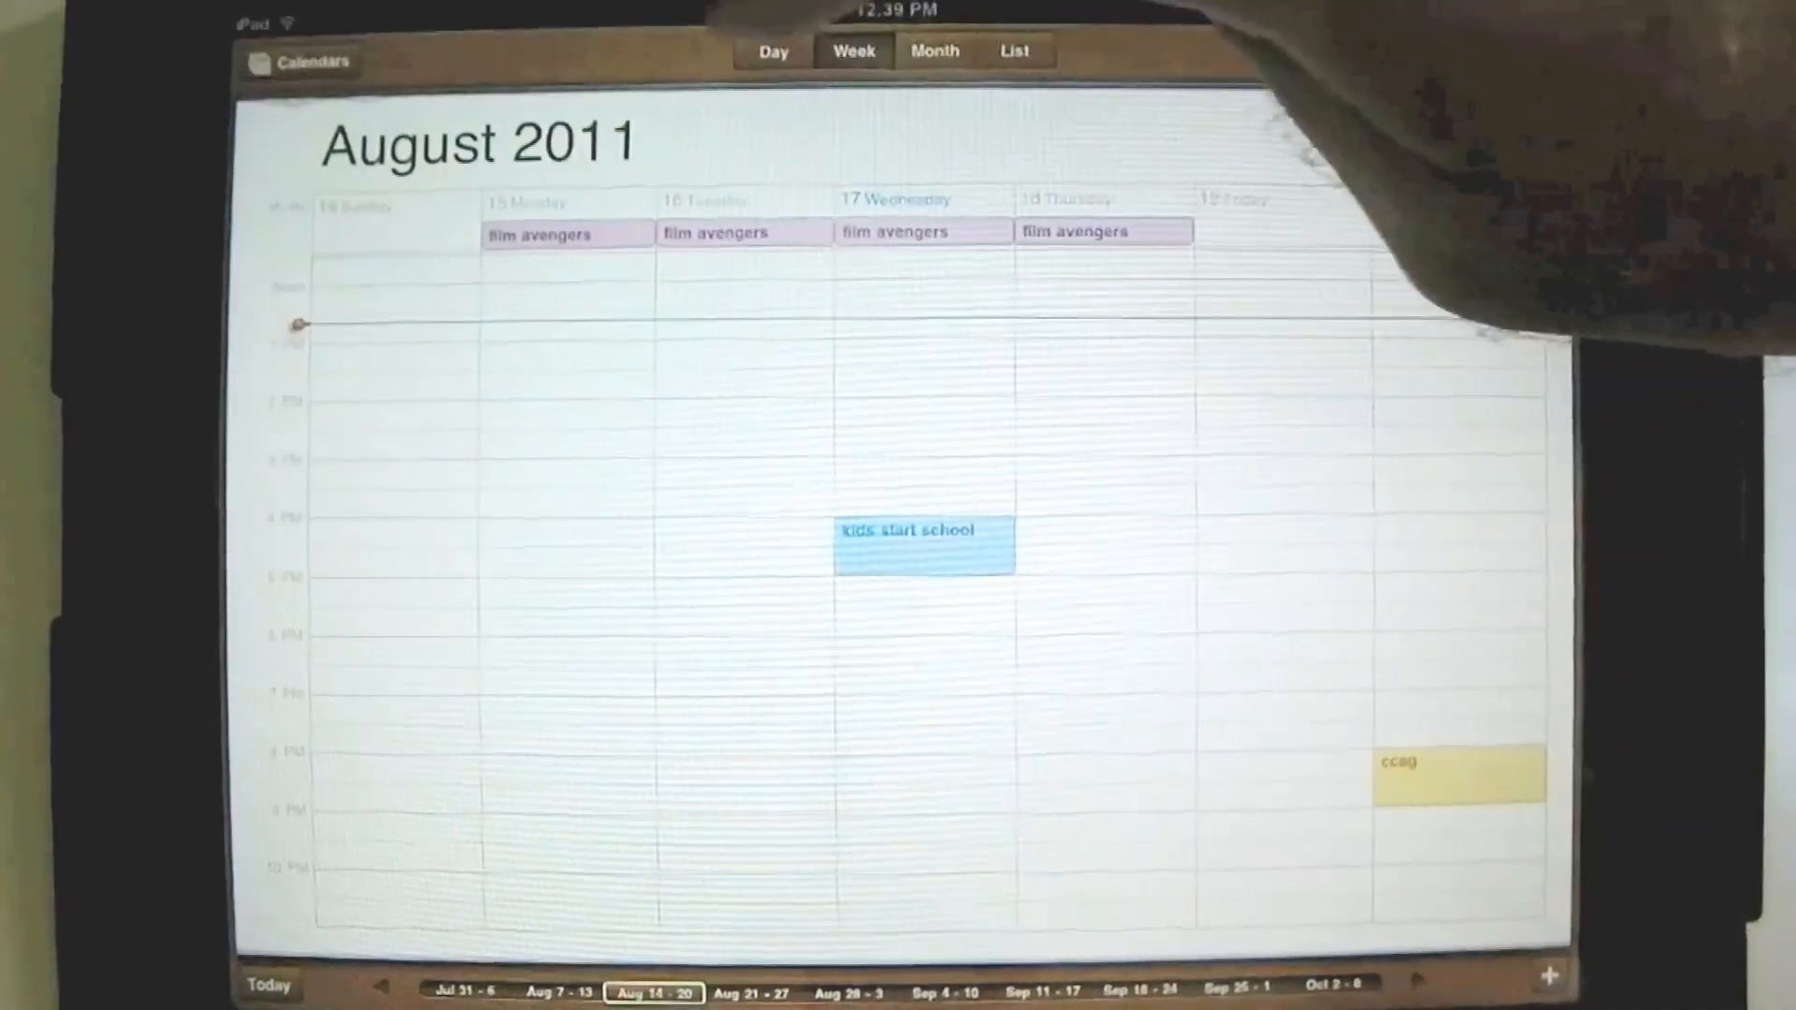
{"action": "left_click", "coordinate": [772, 50]}
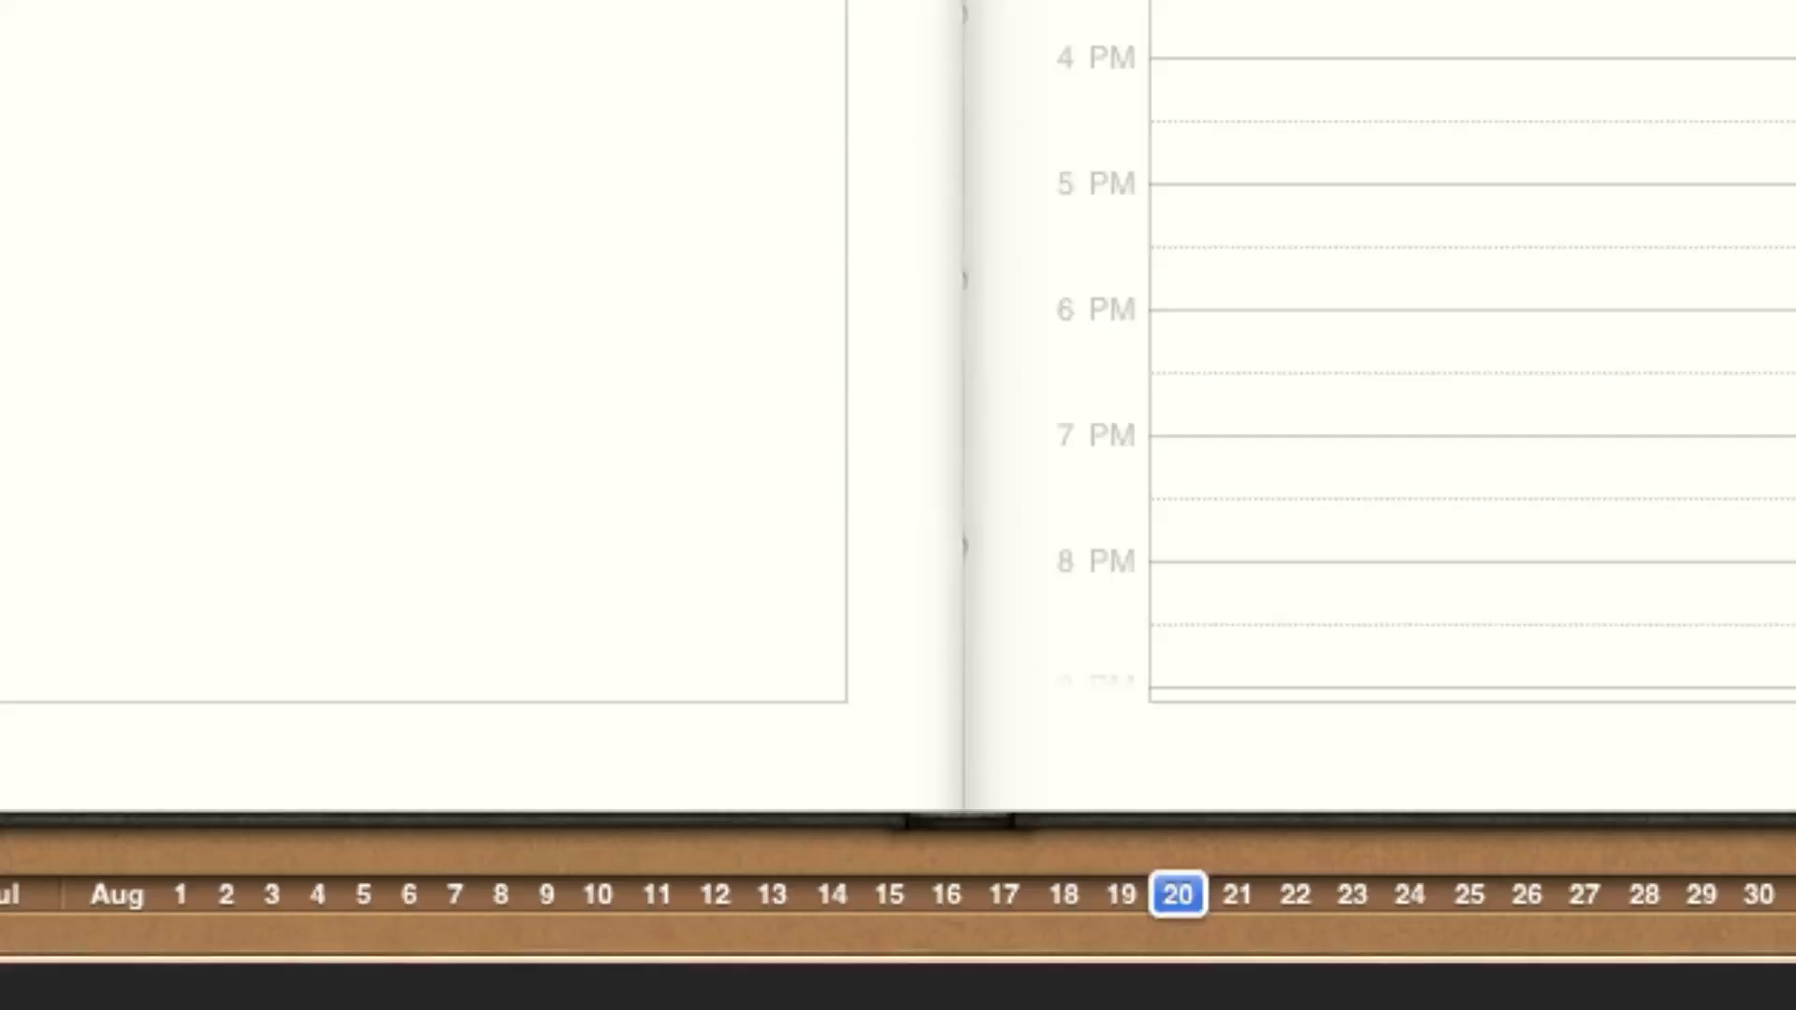
{"action": "left_click", "coordinate": [853, 52]}
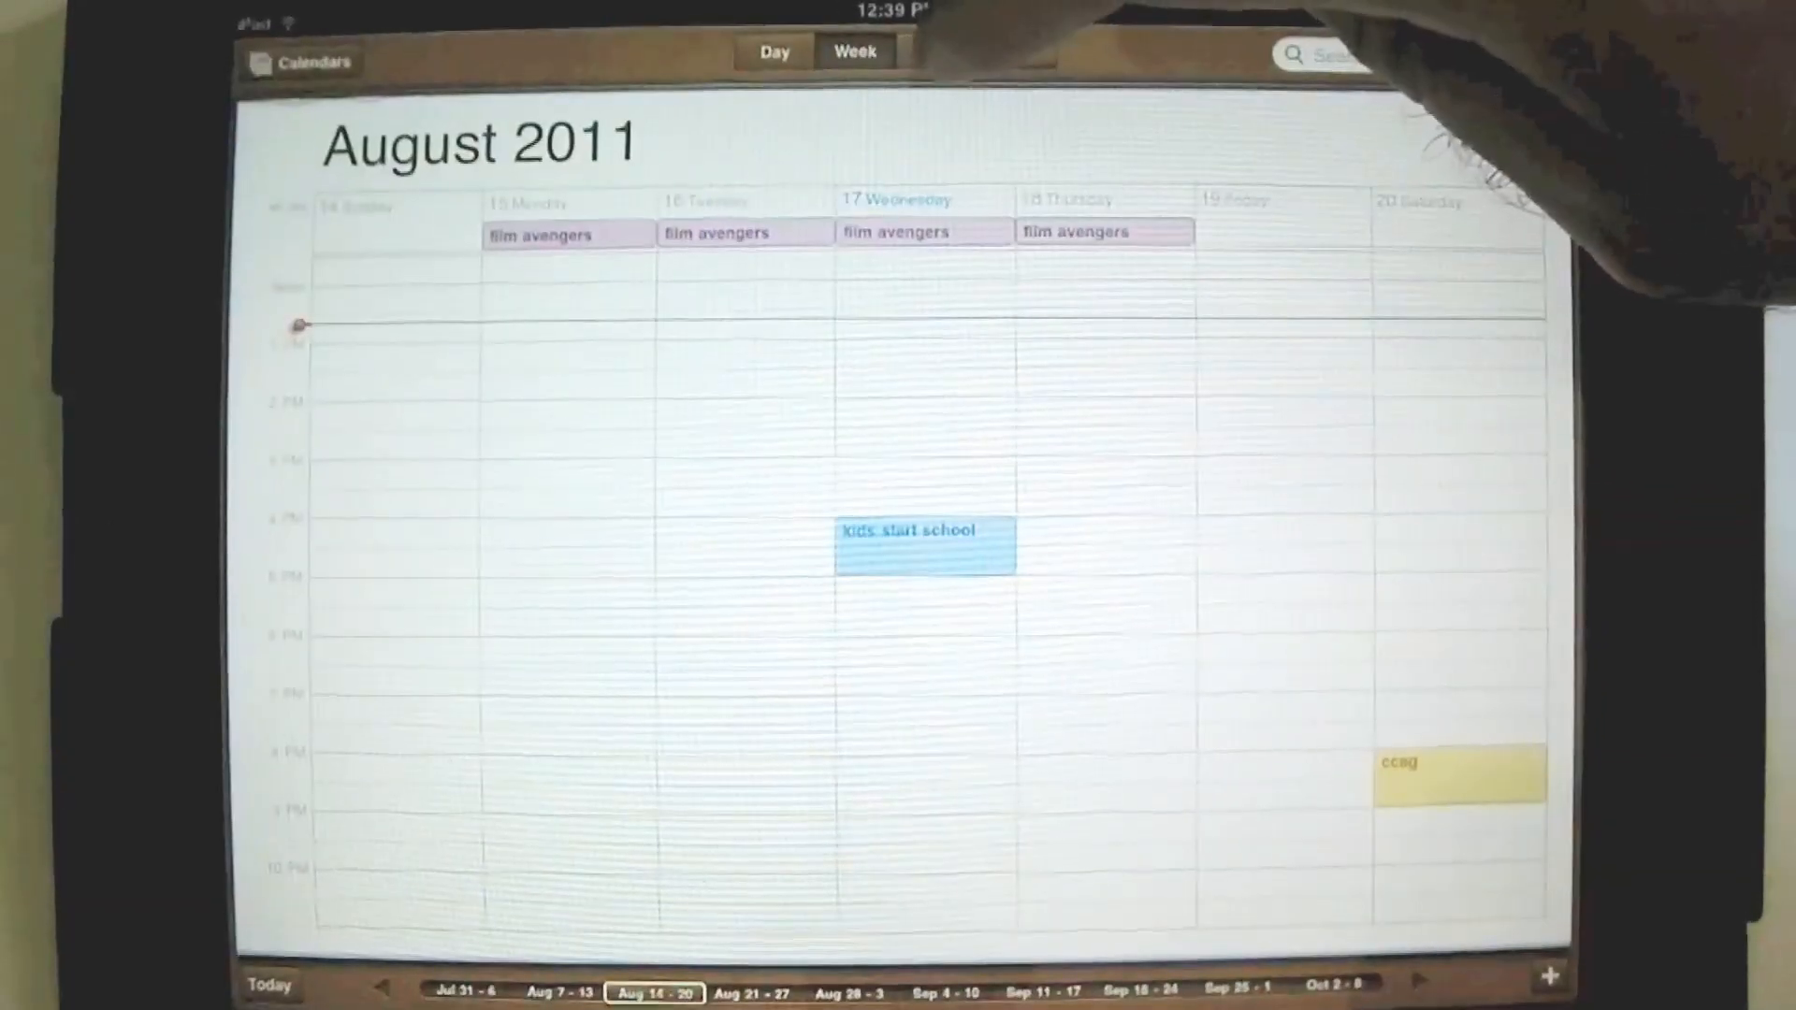
{"action": "left_click", "coordinate": [939, 50]}
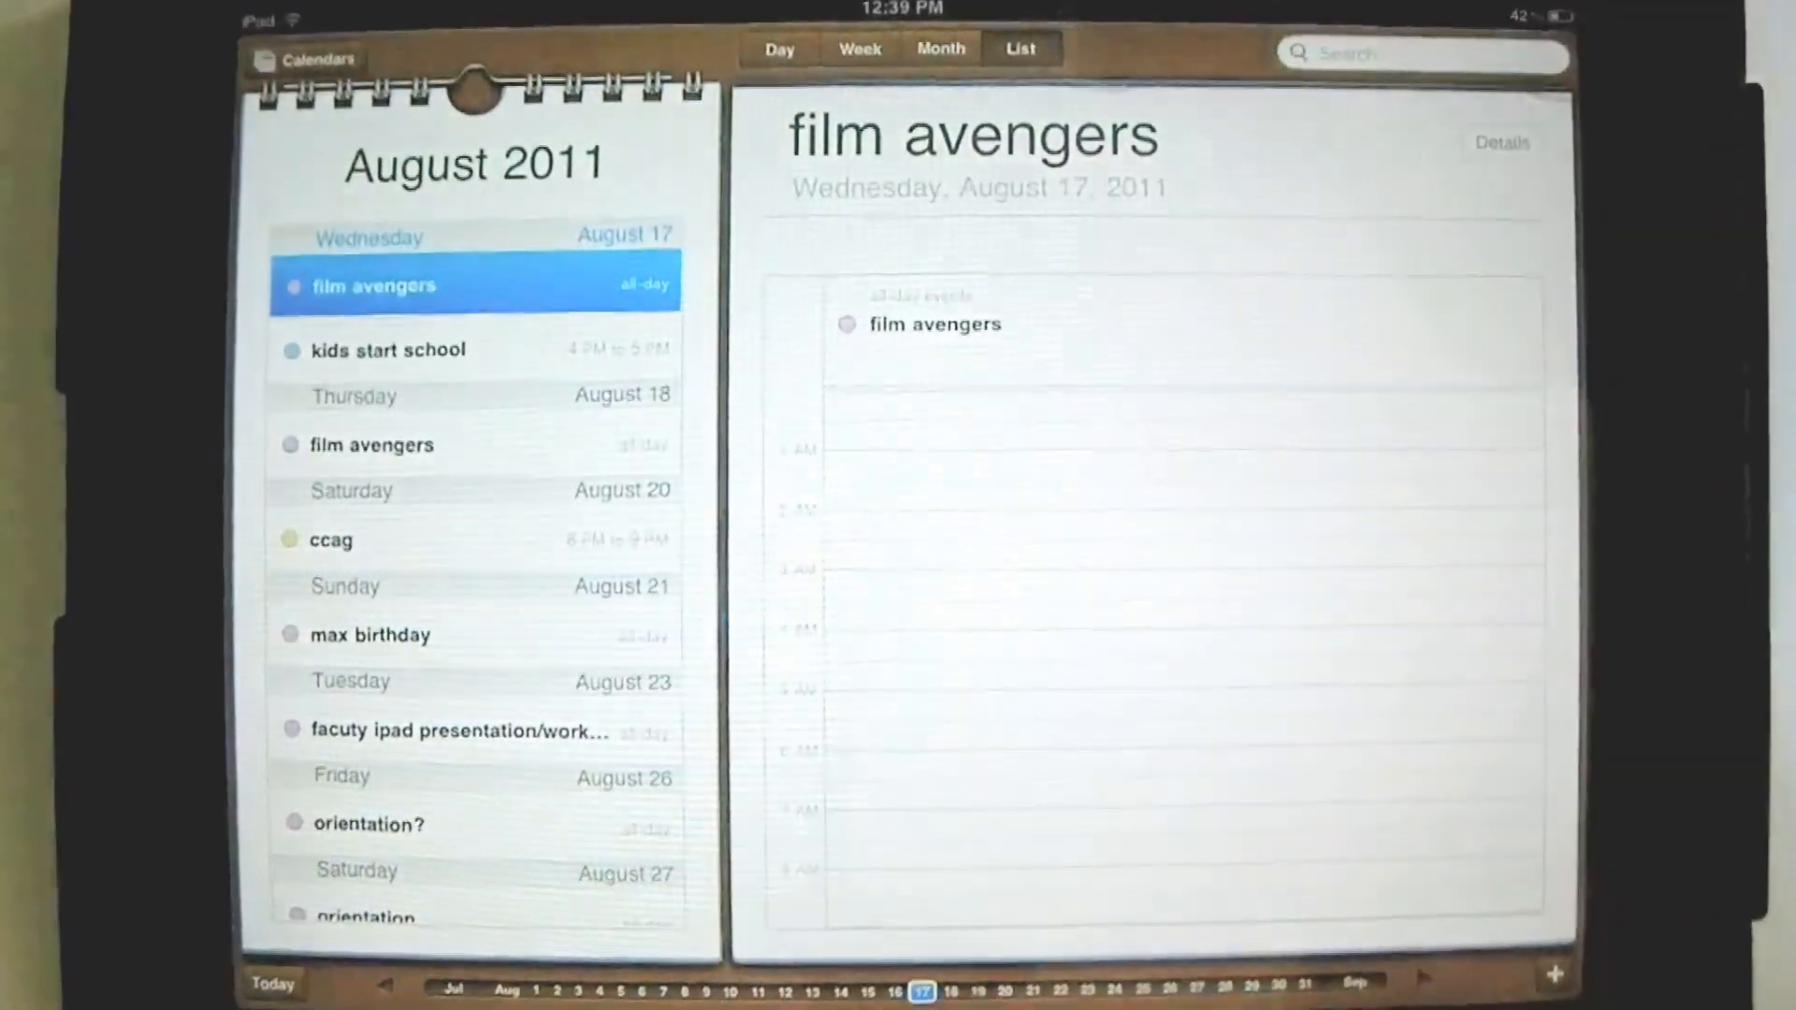
Return to the August 2011 month grid, then switch to the single-day view.
{"action": "left_click", "coordinate": [941, 49]}
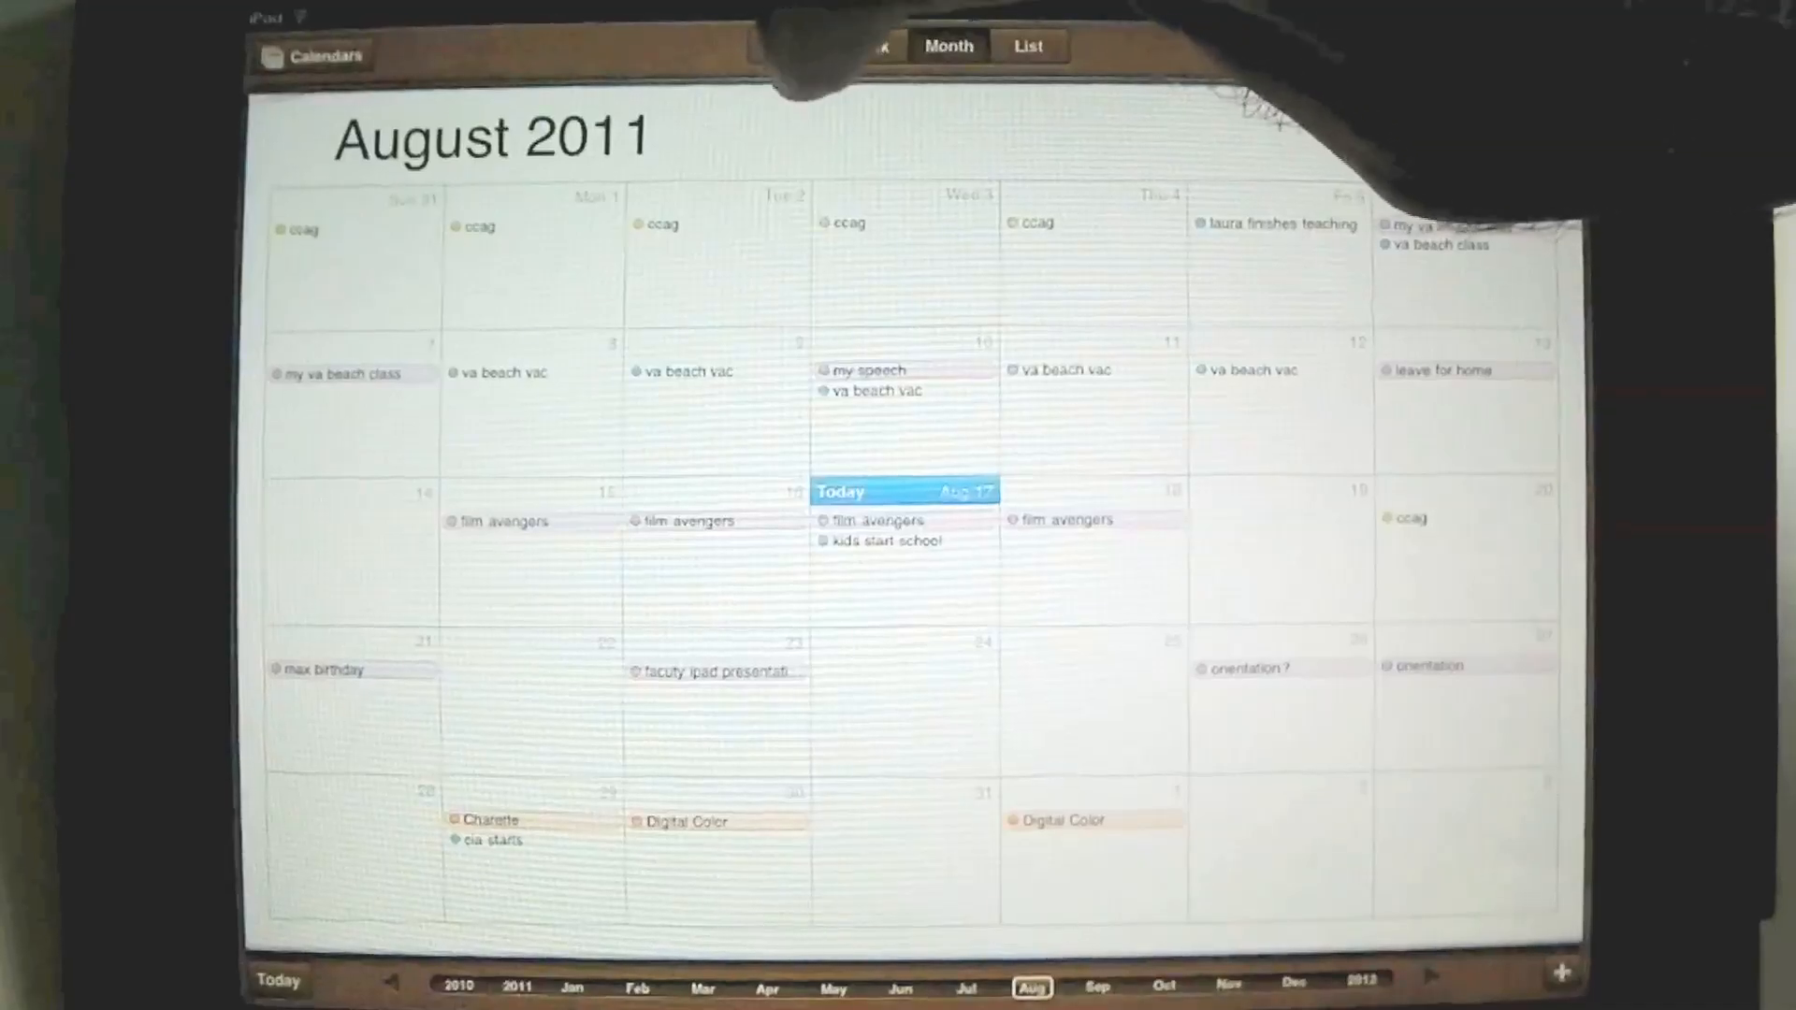
{"action": "left_click", "coordinate": [788, 45]}
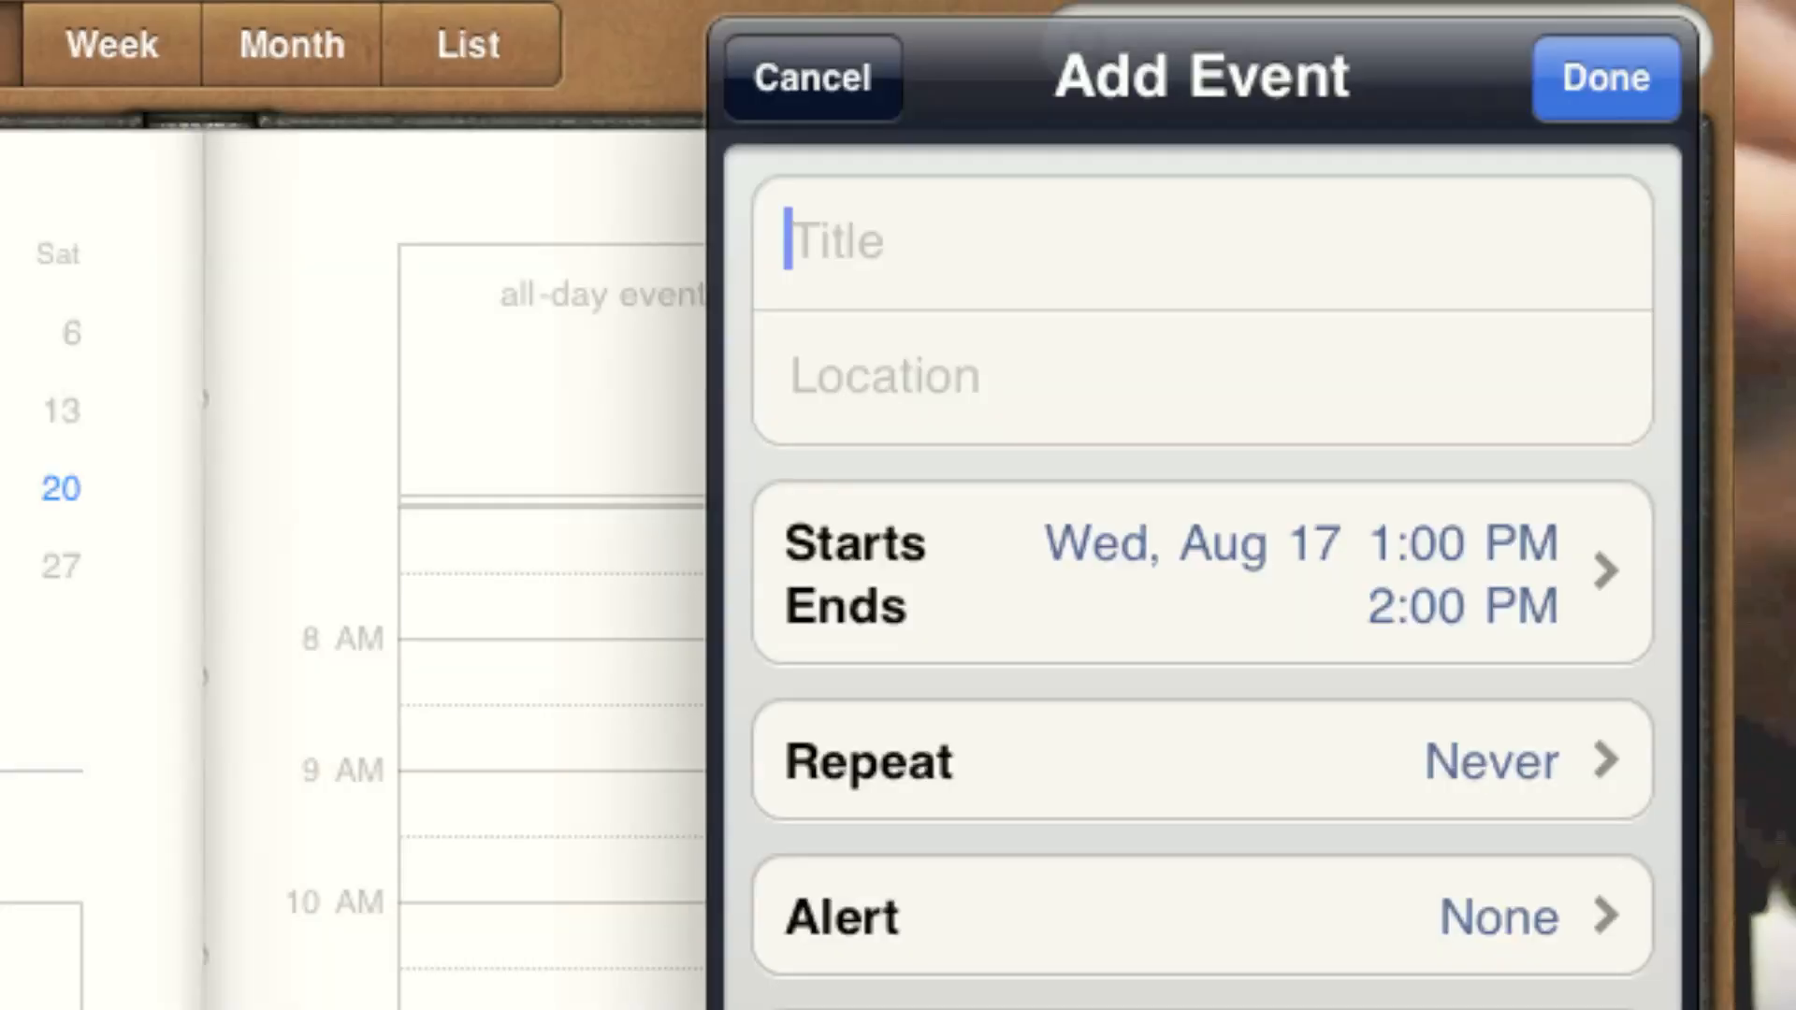
Enter 'Calendar tutorial' as the new event title and 'Home' as its location.
{"action": "type", "text": "Calendar tutorial"}
{"action": "left_click", "coordinate": [1203, 376]}
{"action": "type", "text": "Home"}
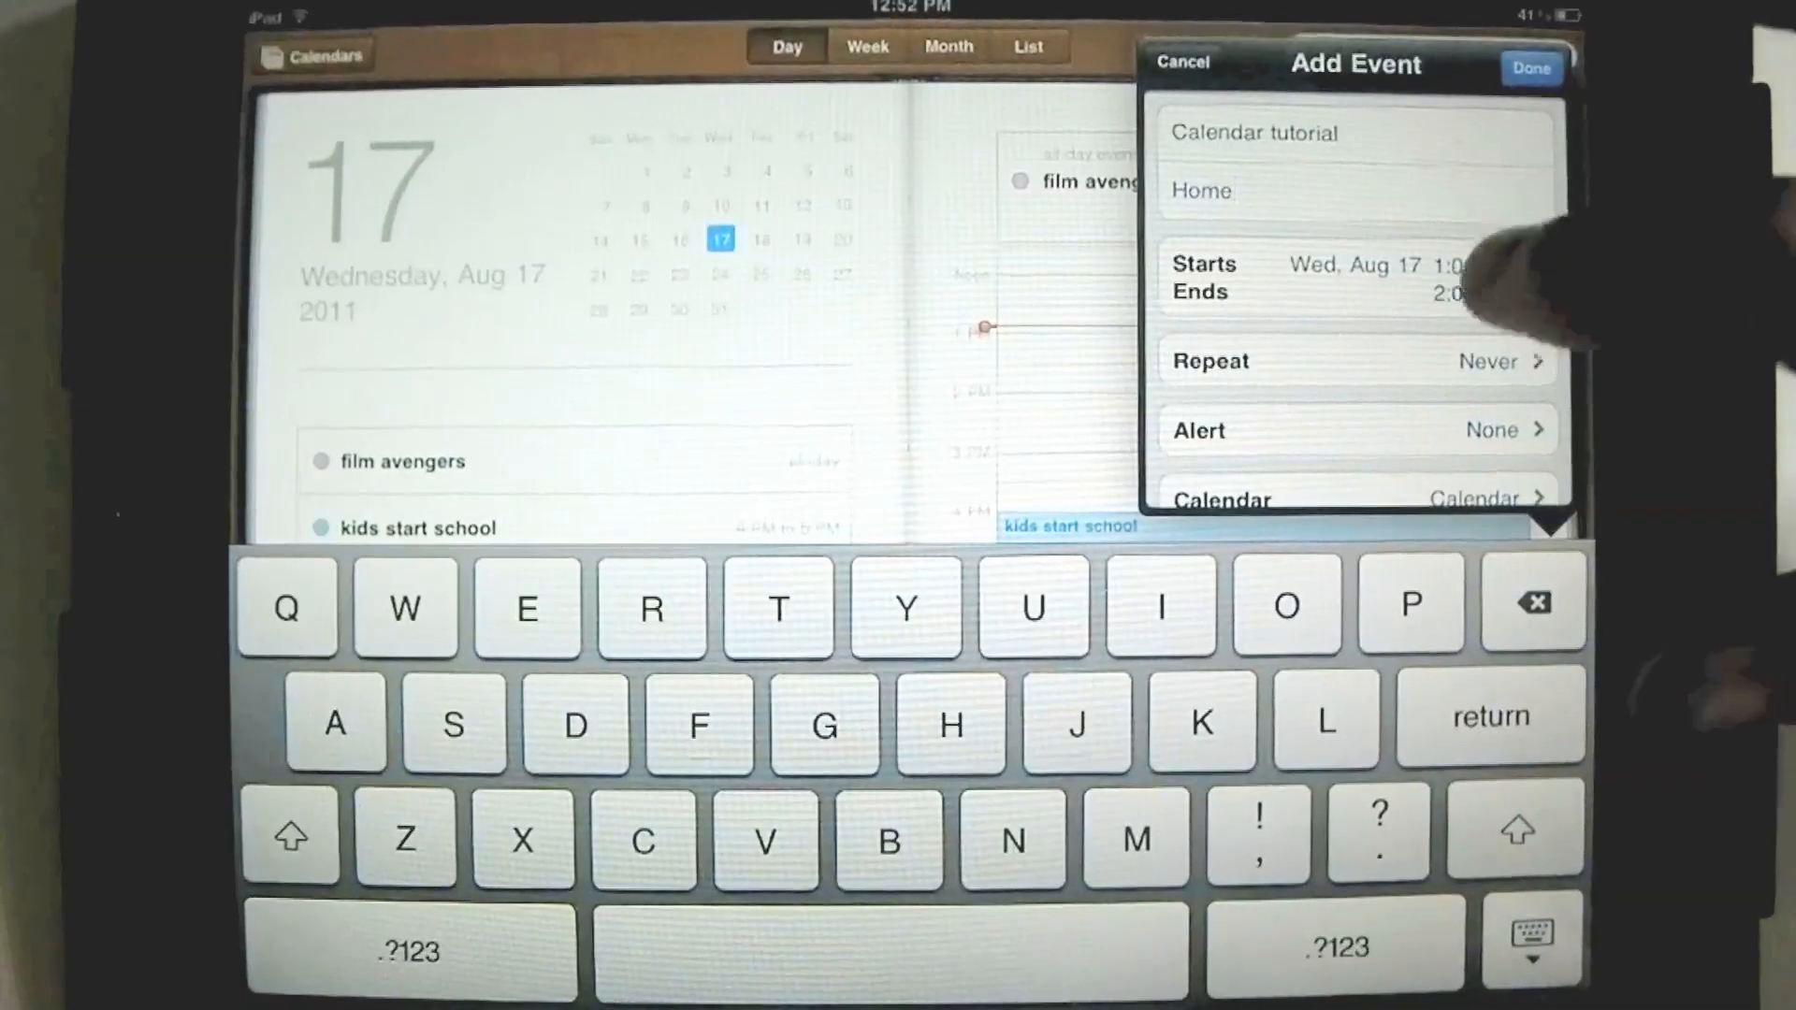
{"action": "left_click", "coordinate": [1351, 275]}
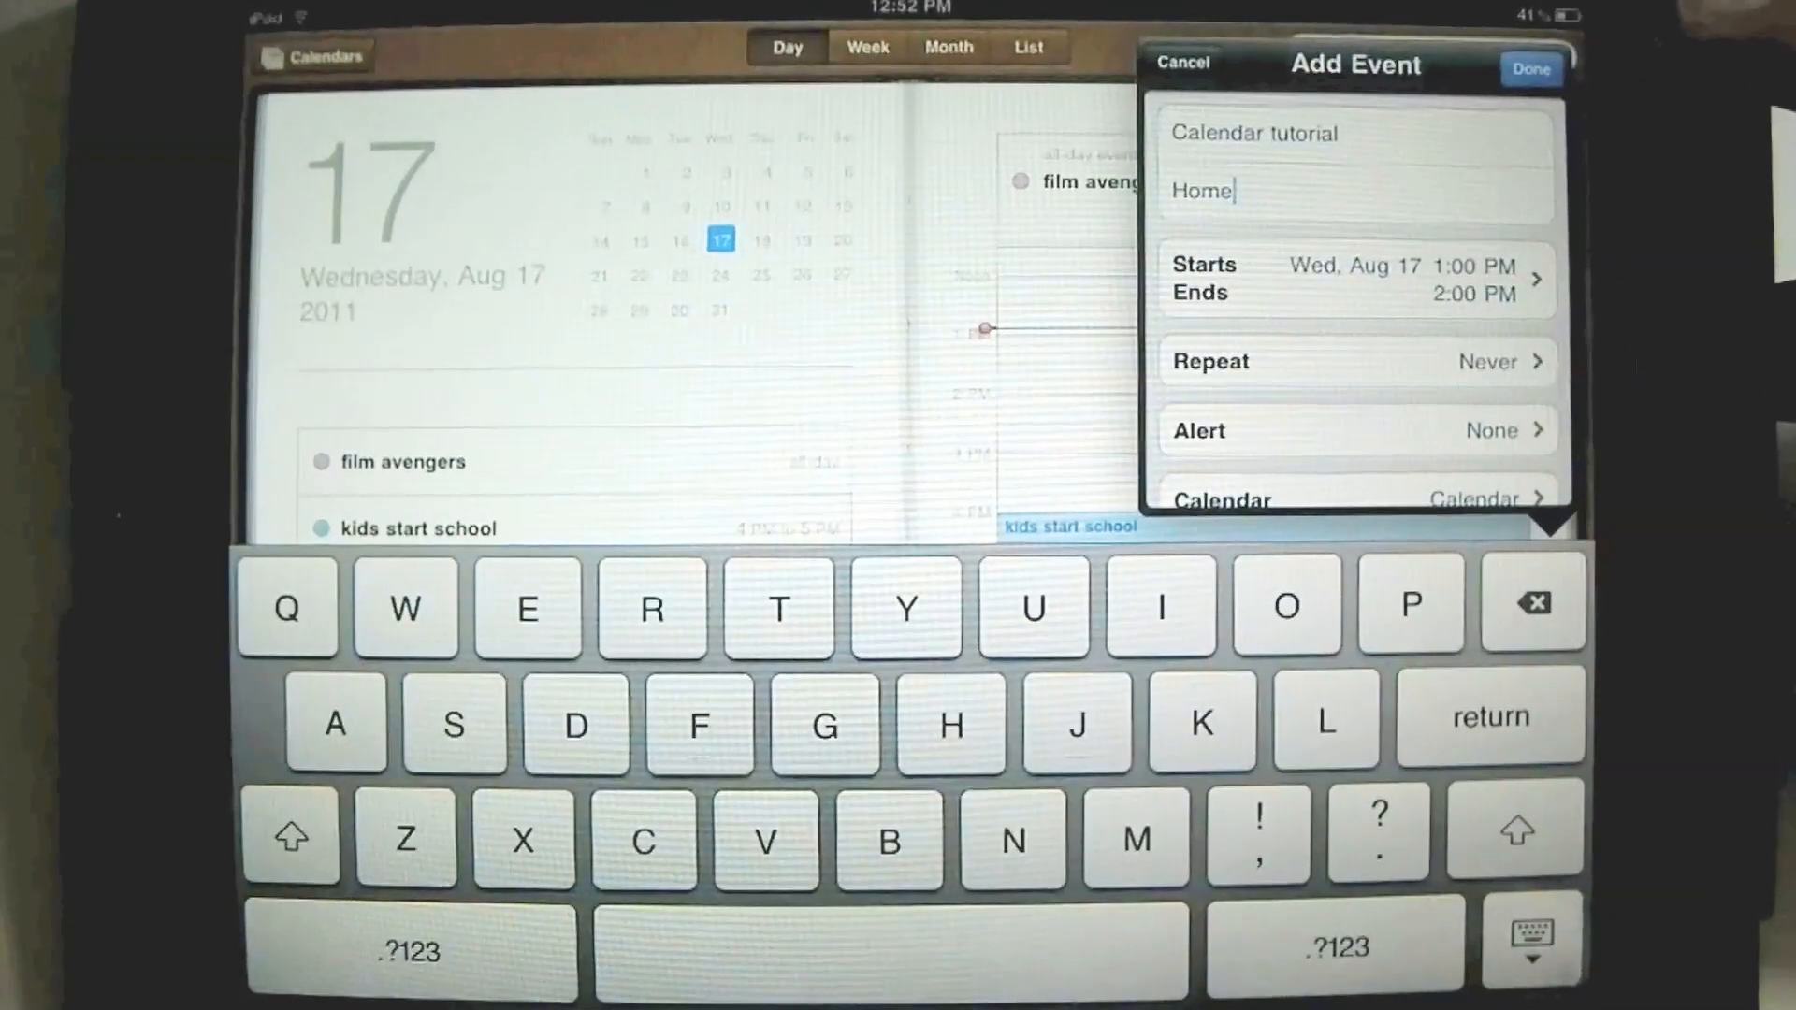
{"action": "left_click", "coordinate": [1356, 362]}
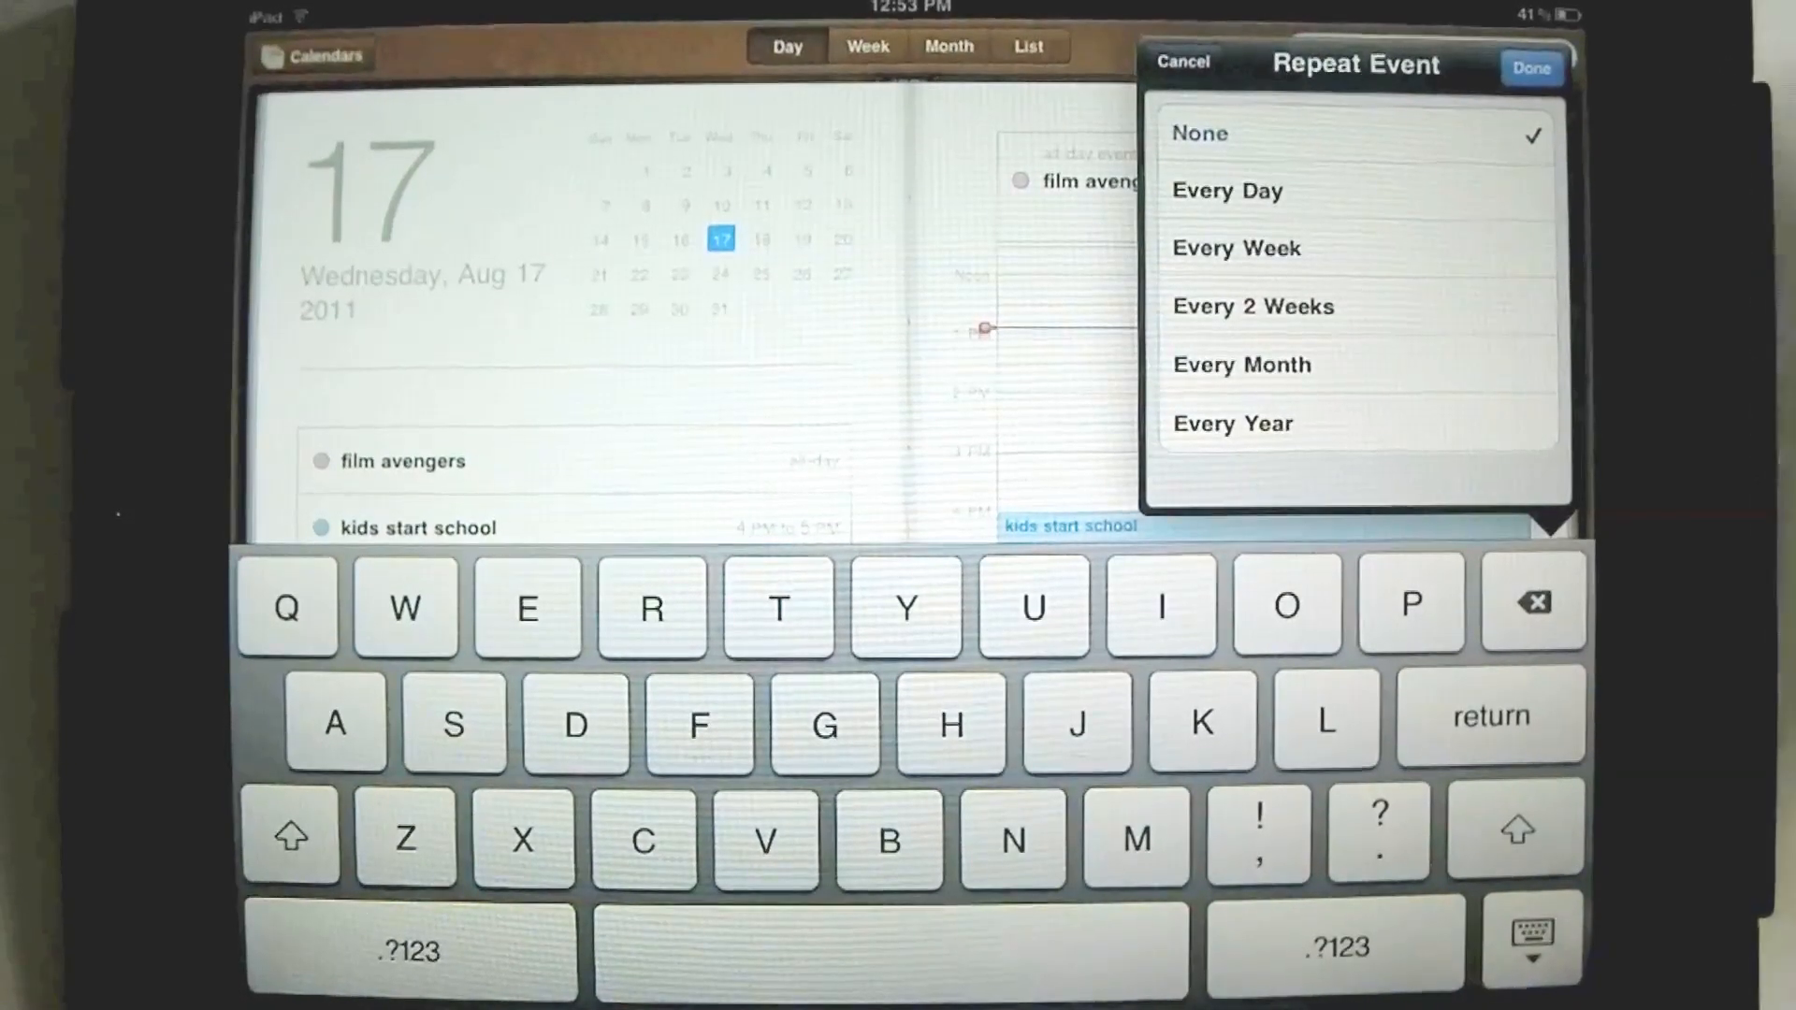
{"action": "left_click", "coordinate": [1227, 191]}
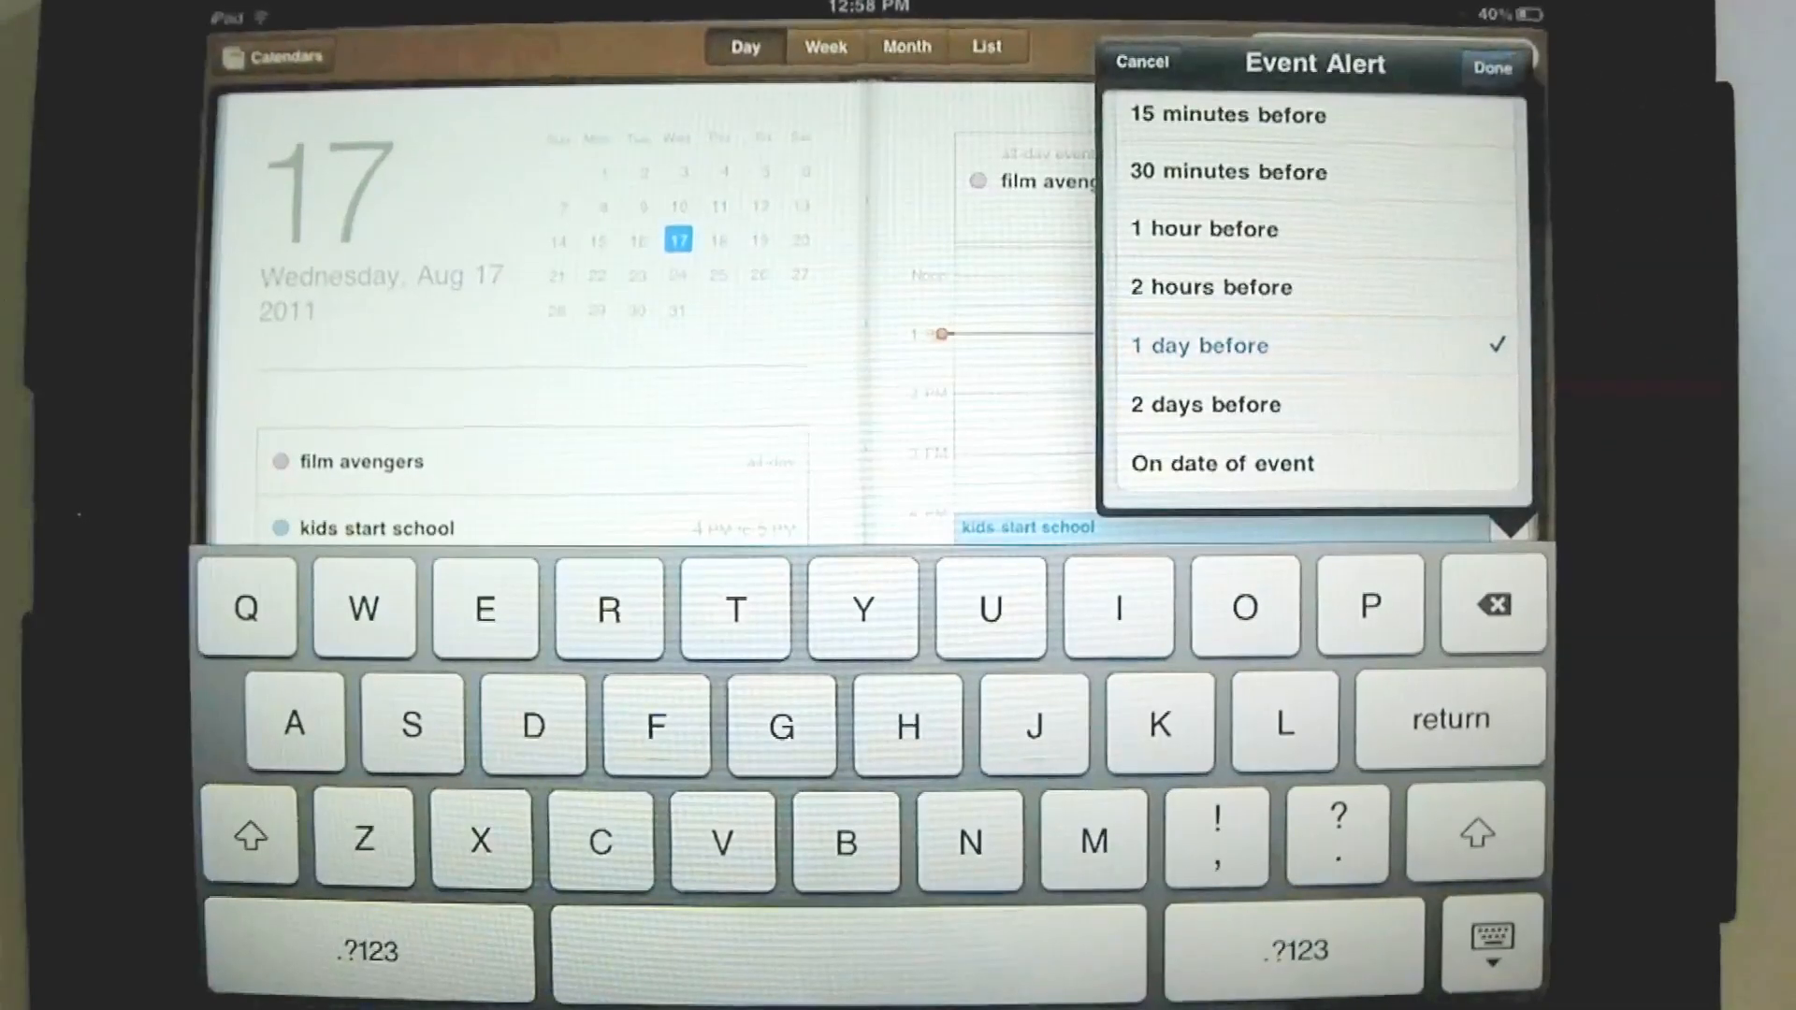
Set a first alert 1 day before and a second alert 2 hours before.
{"action": "left_click", "coordinate": [1198, 344]}
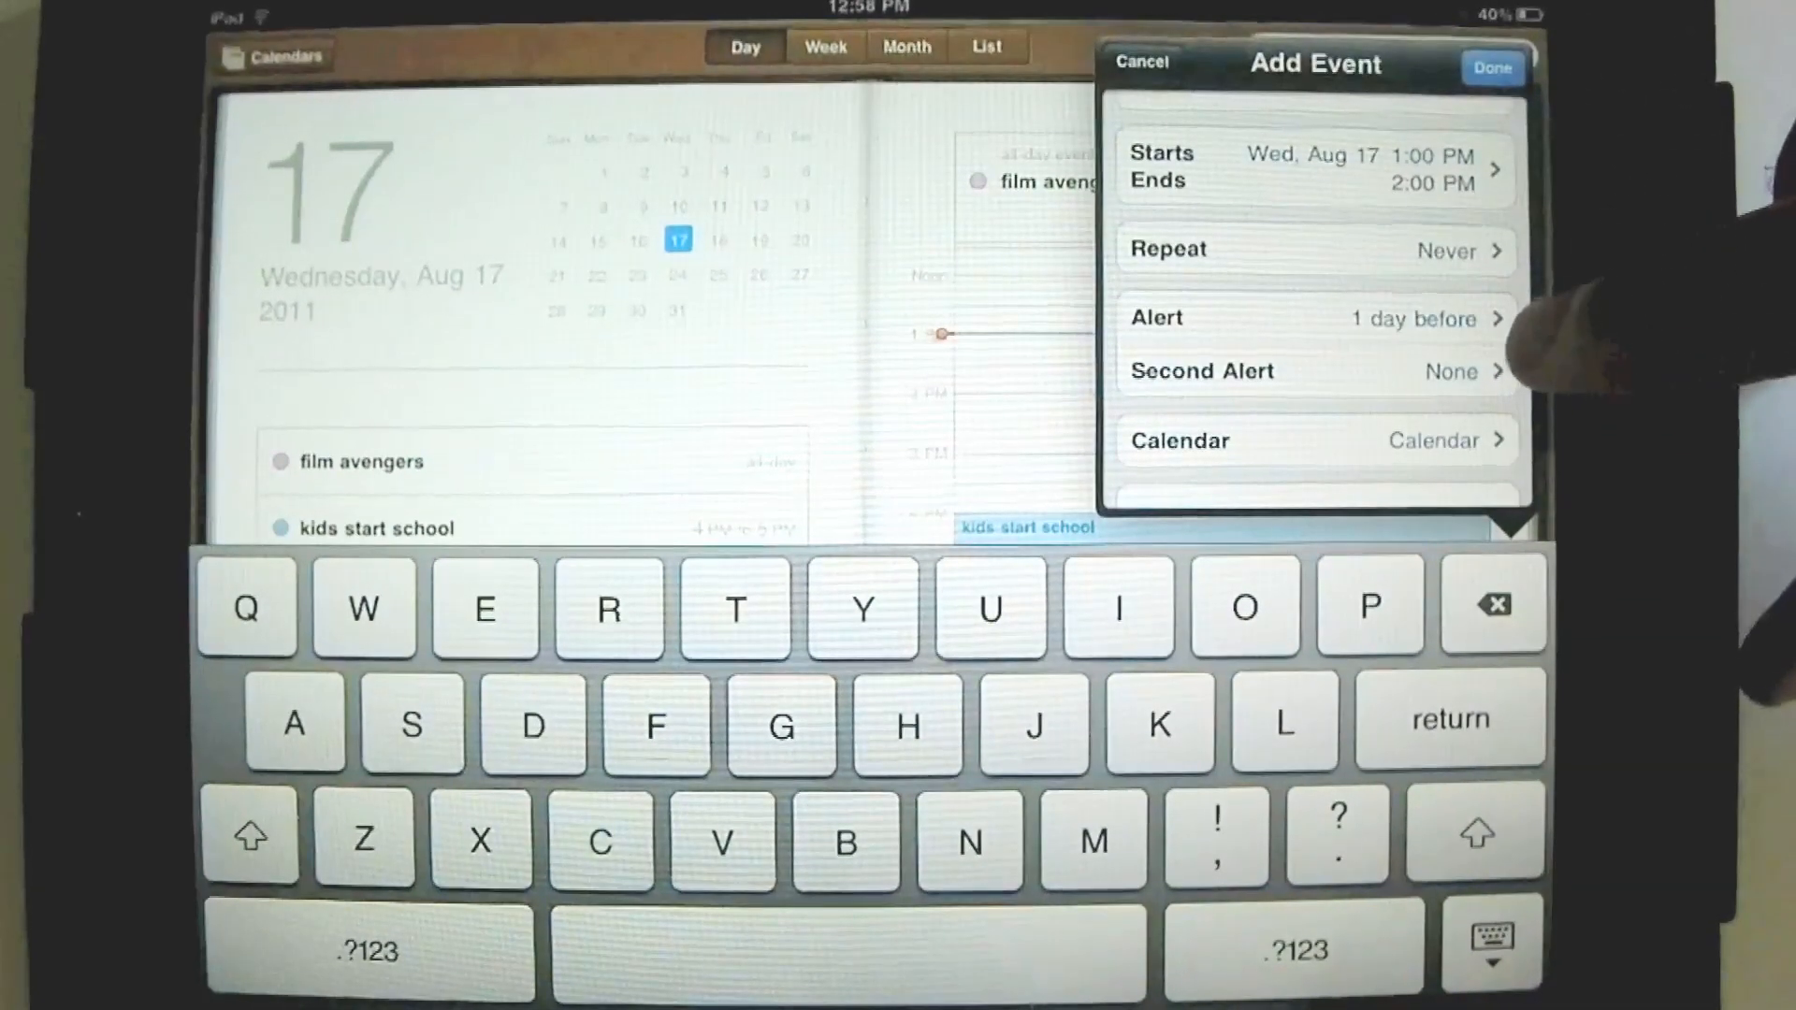
{"action": "left_click", "coordinate": [1314, 318]}
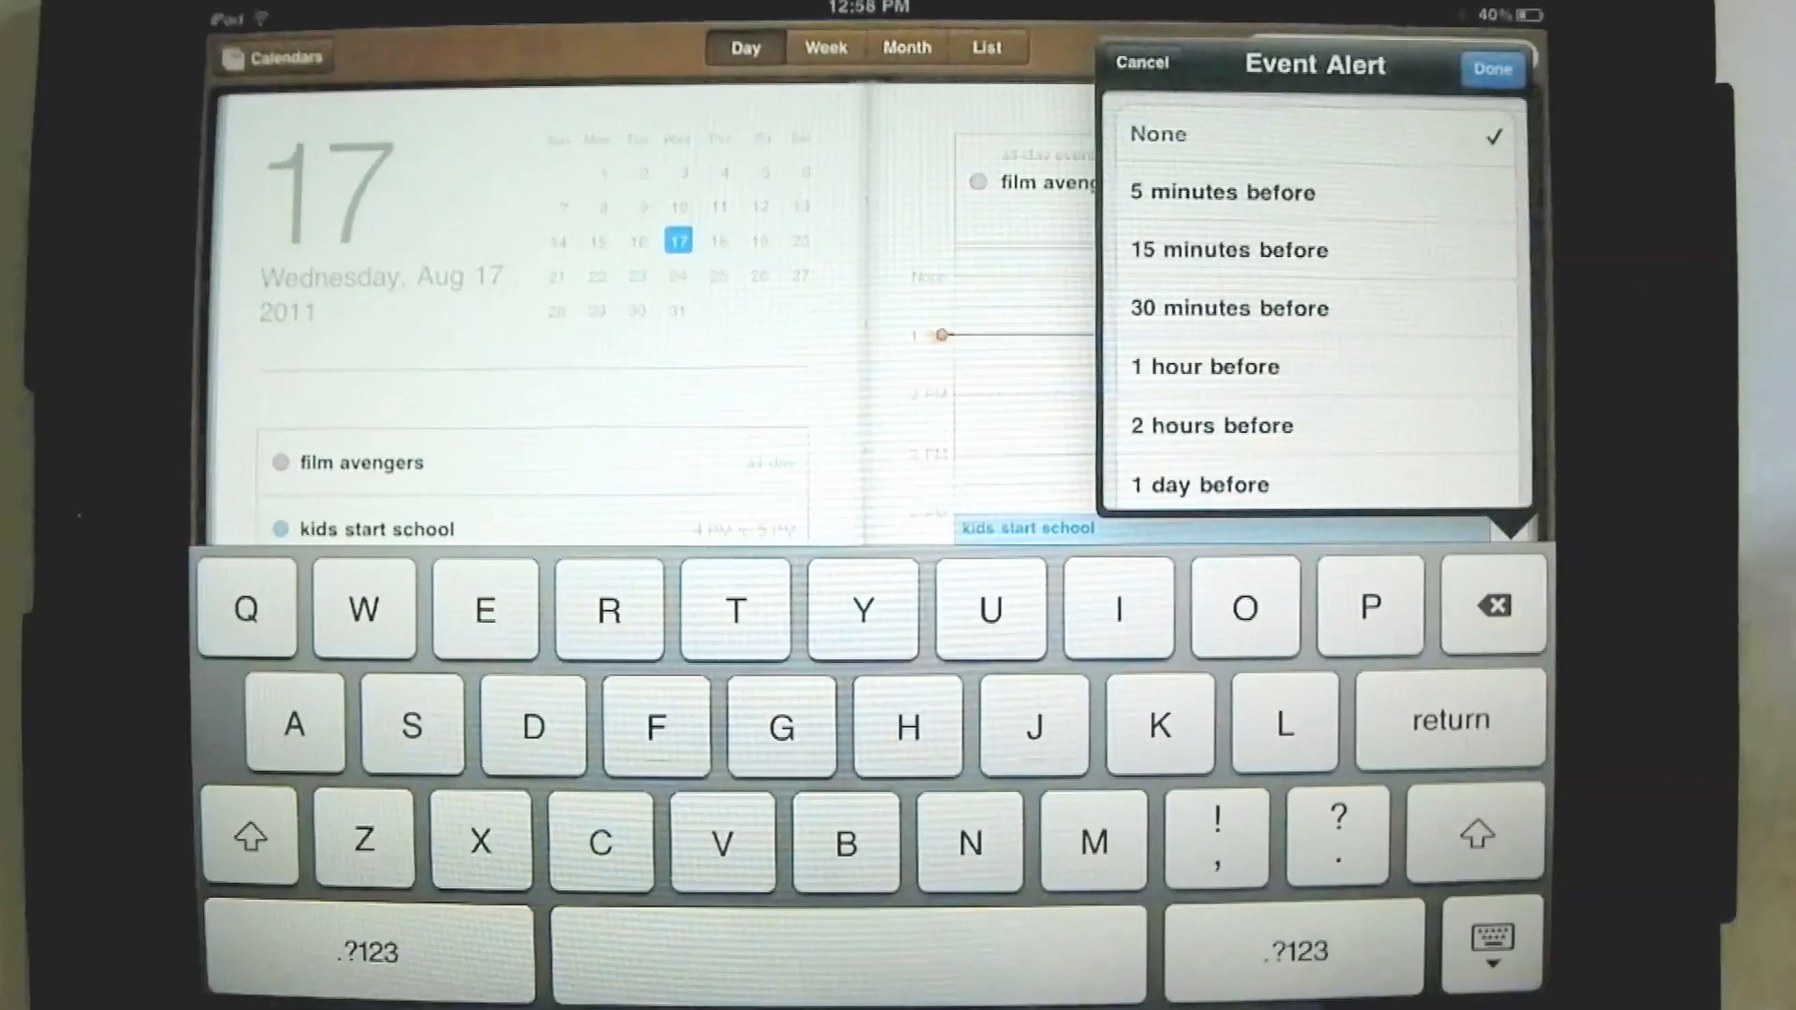
{"action": "left_click", "coordinate": [1213, 425]}
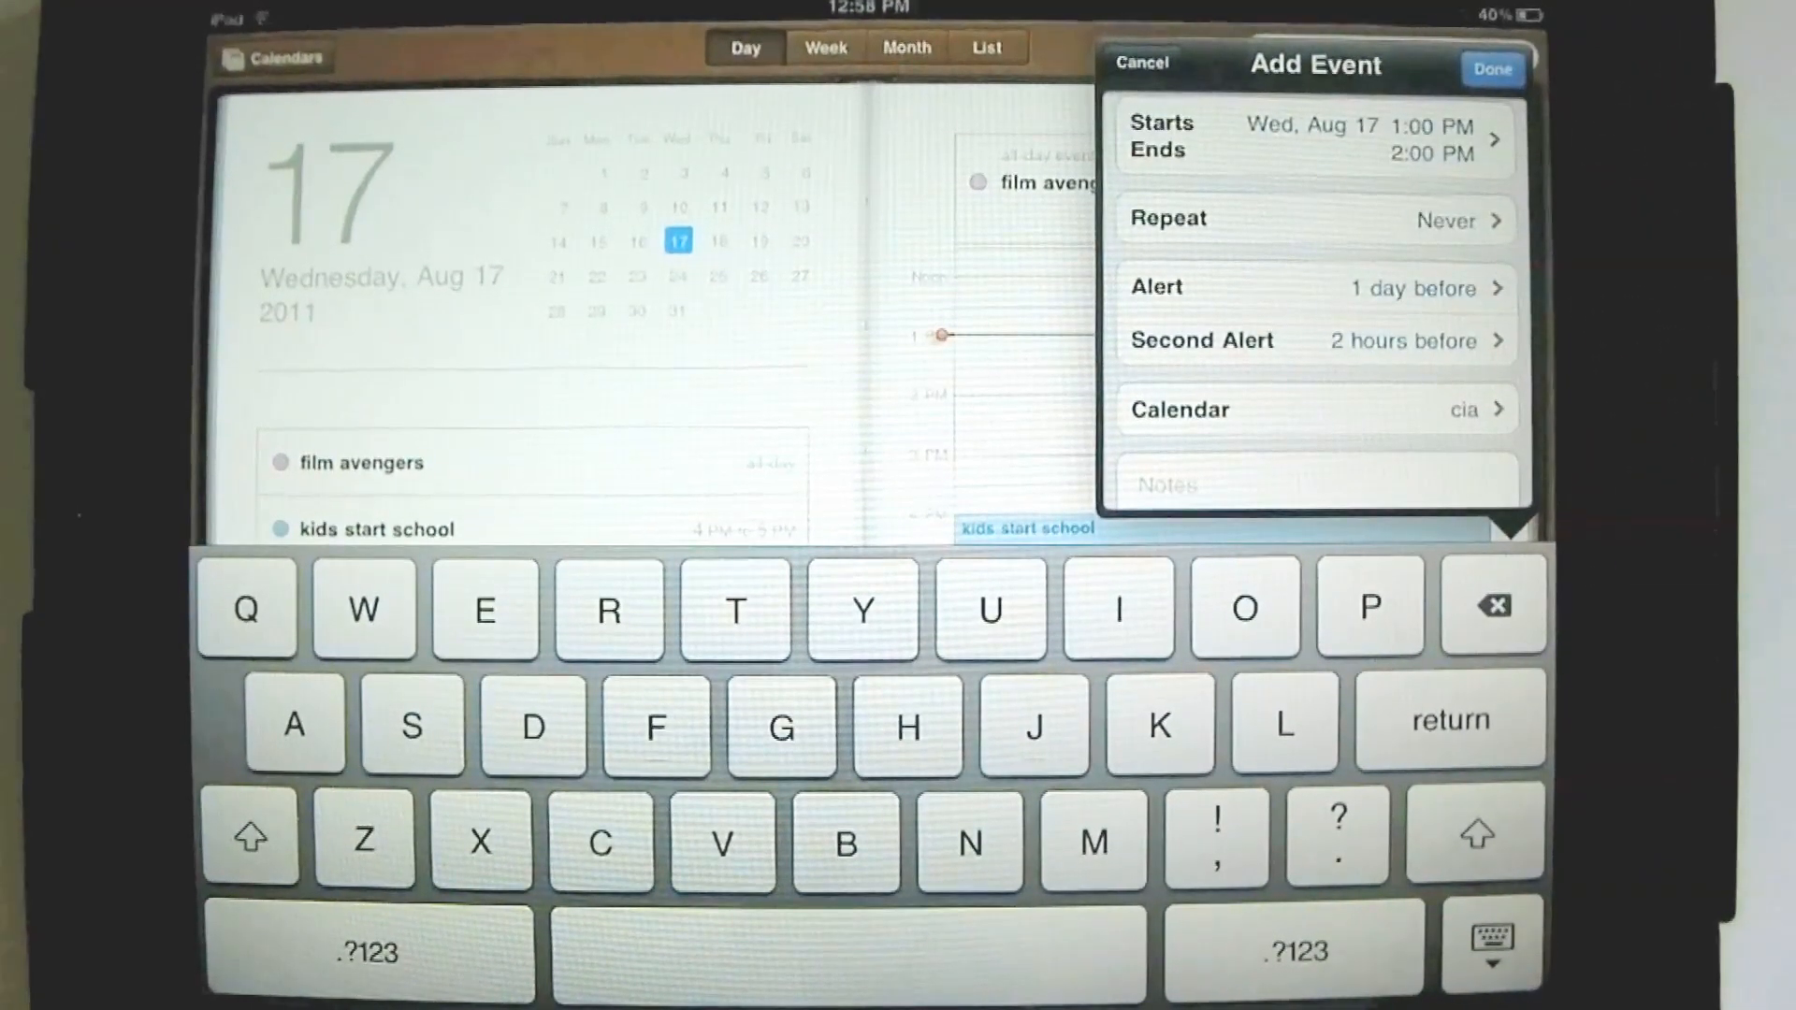
{"action": "left_click", "coordinate": [1493, 68]}
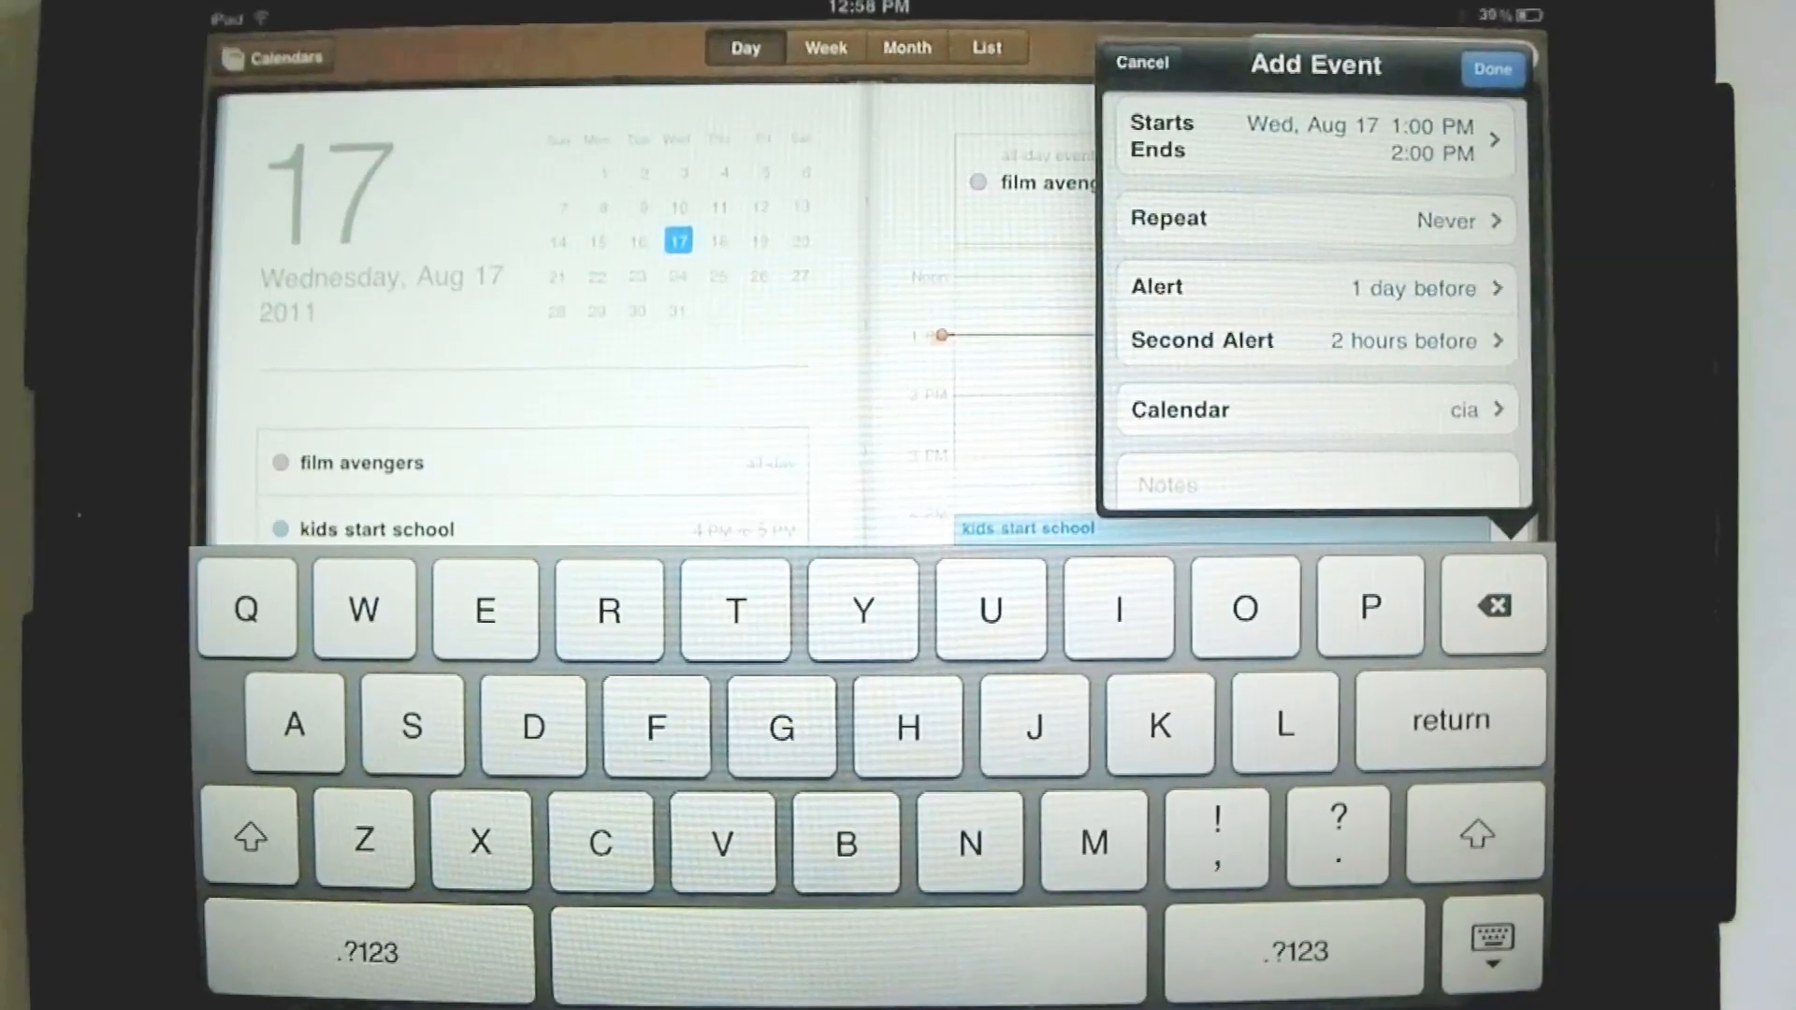
{"action": "left_click", "coordinate": [1493, 64]}
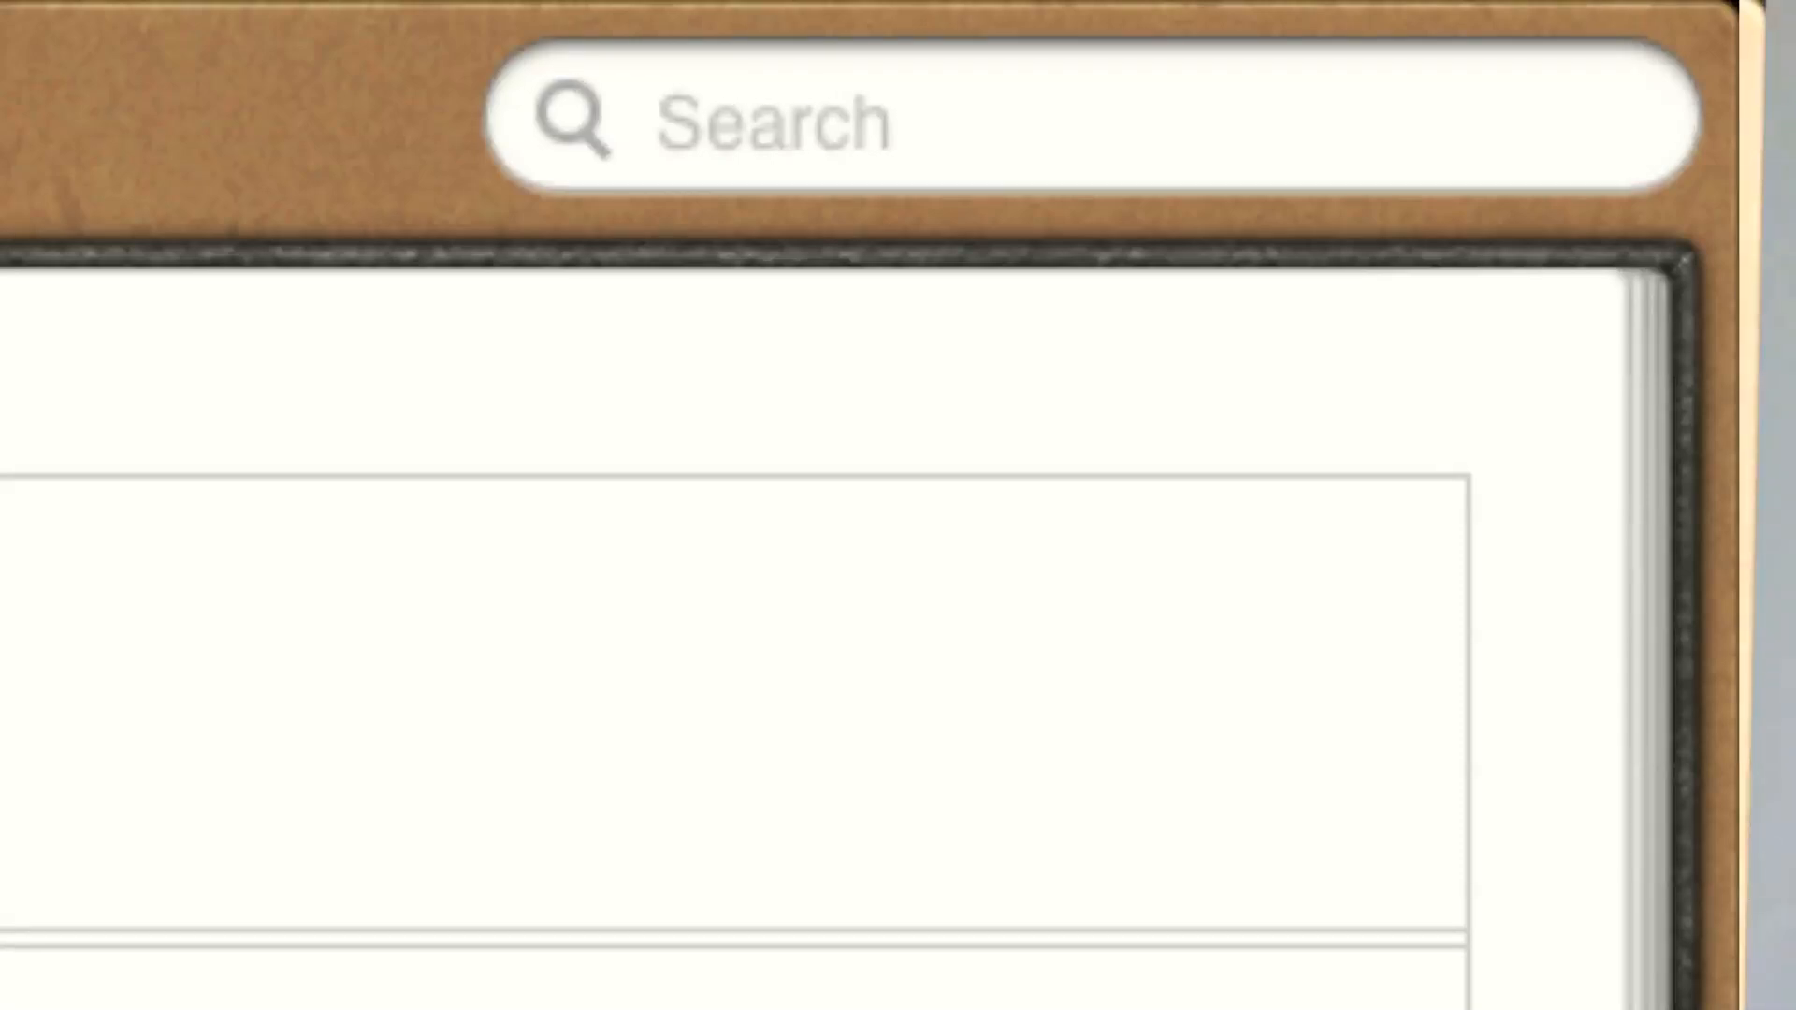
Save the Calendar tutorial event so it appears August 17, 1:00–2:00 PM at Home.
{"action": "left_click", "coordinate": [1390, 51]}
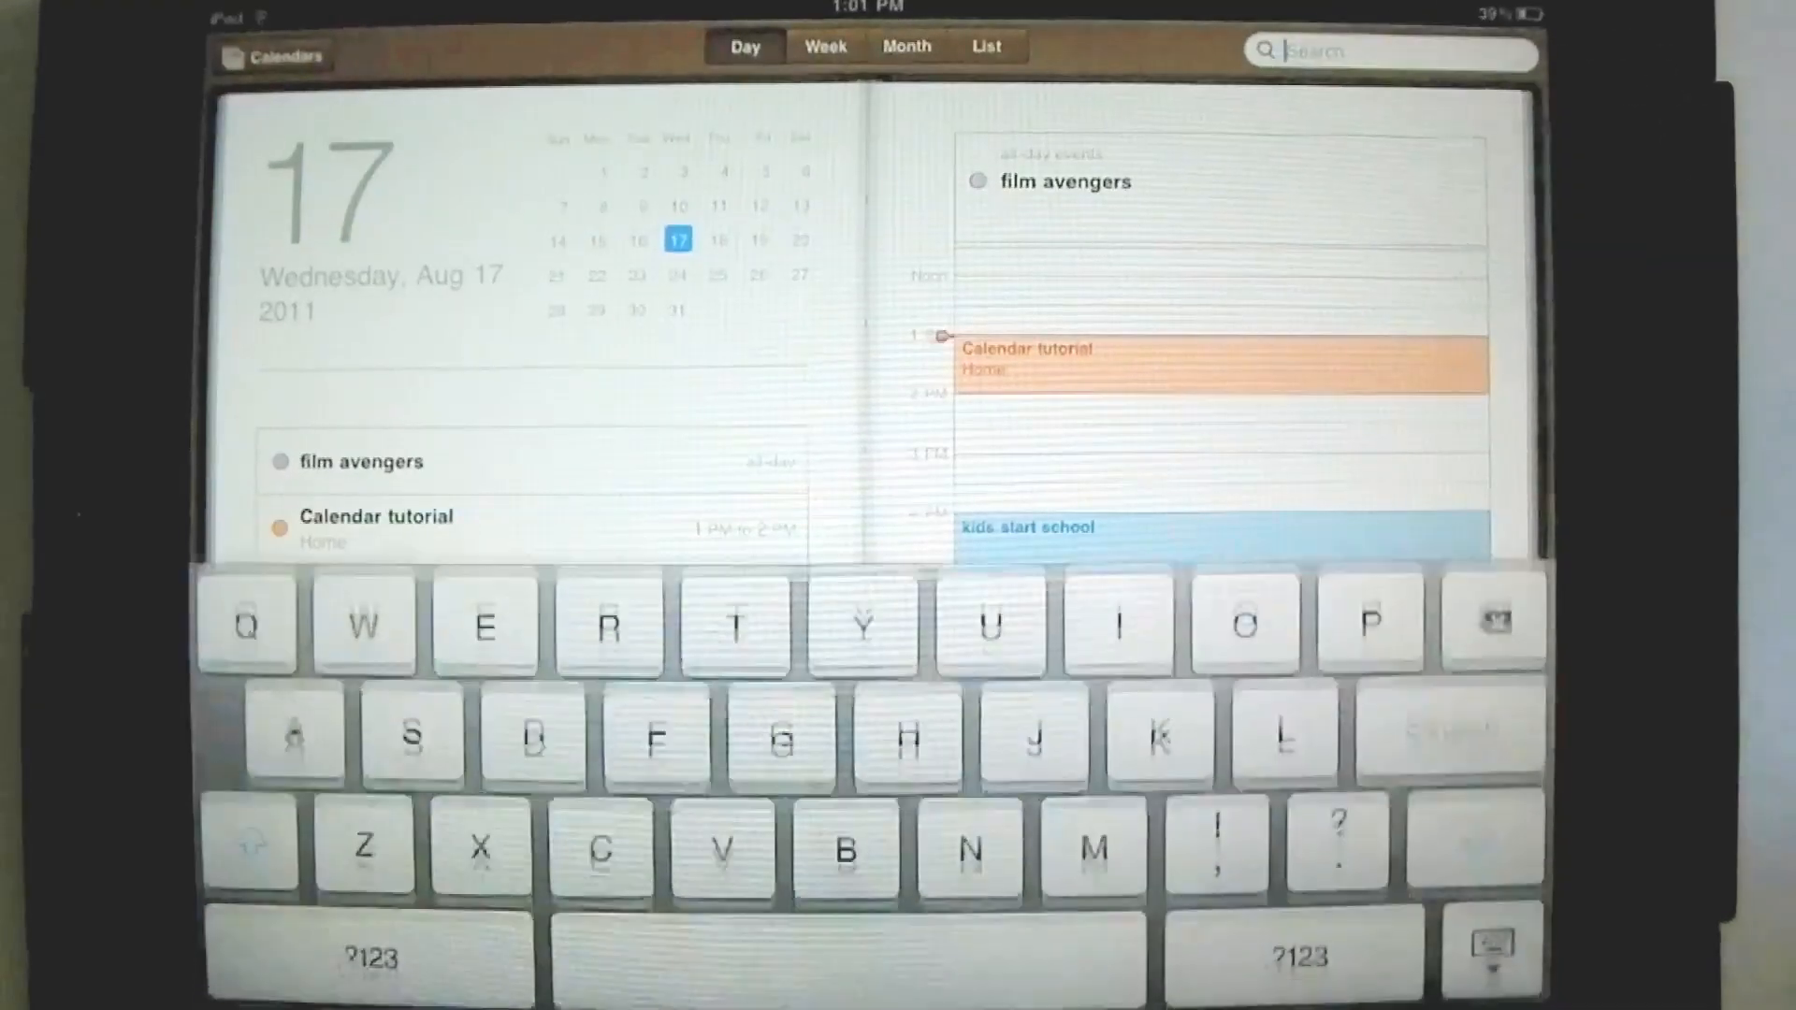